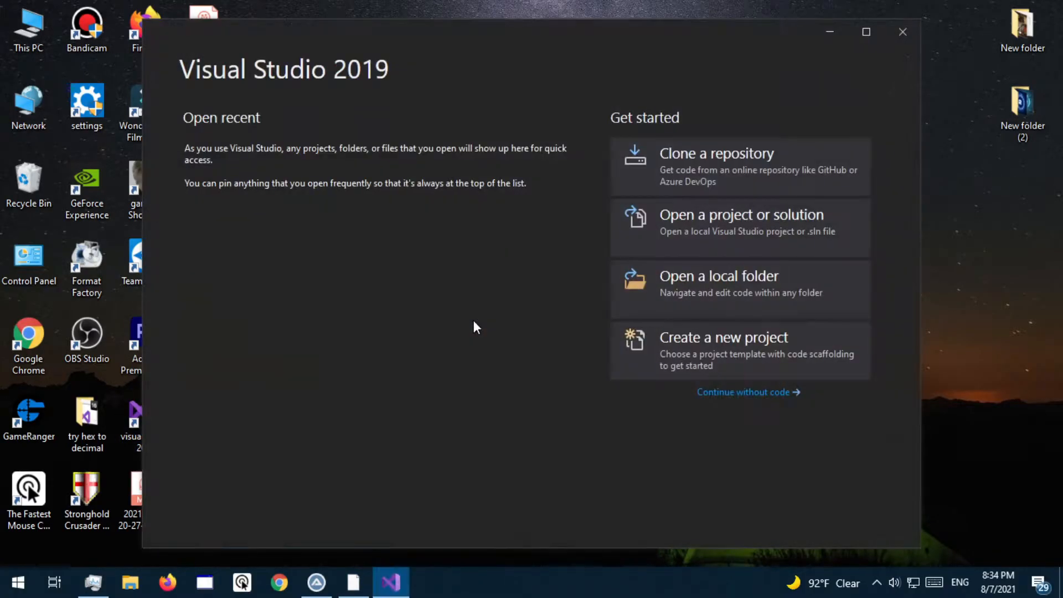
- Create a new Visual Basic Windows Forms App named 'convert hex to decimal' on .NET 5.0
click(740, 350)
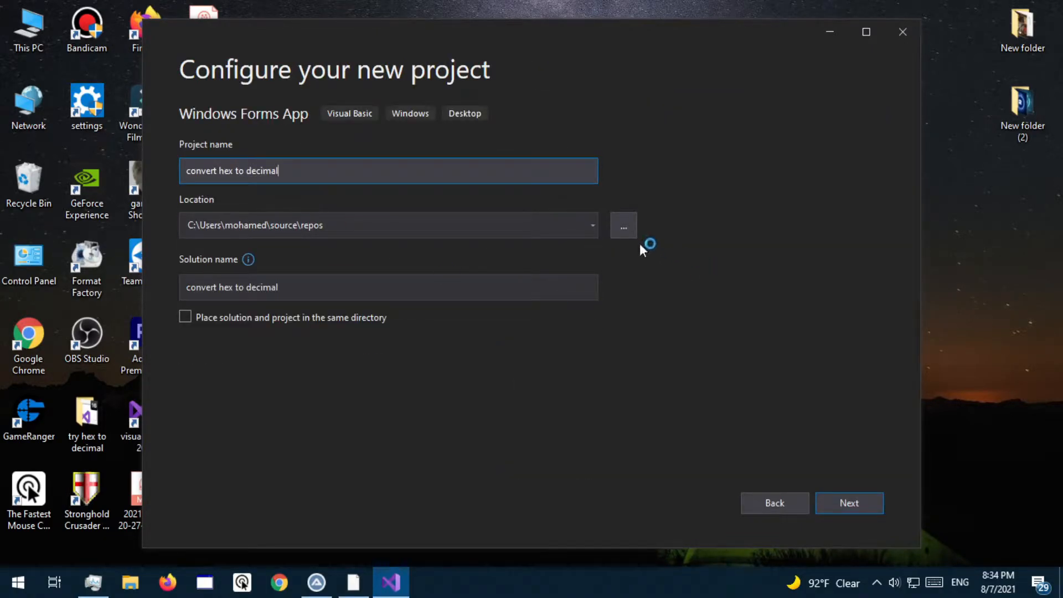
click(849, 503)
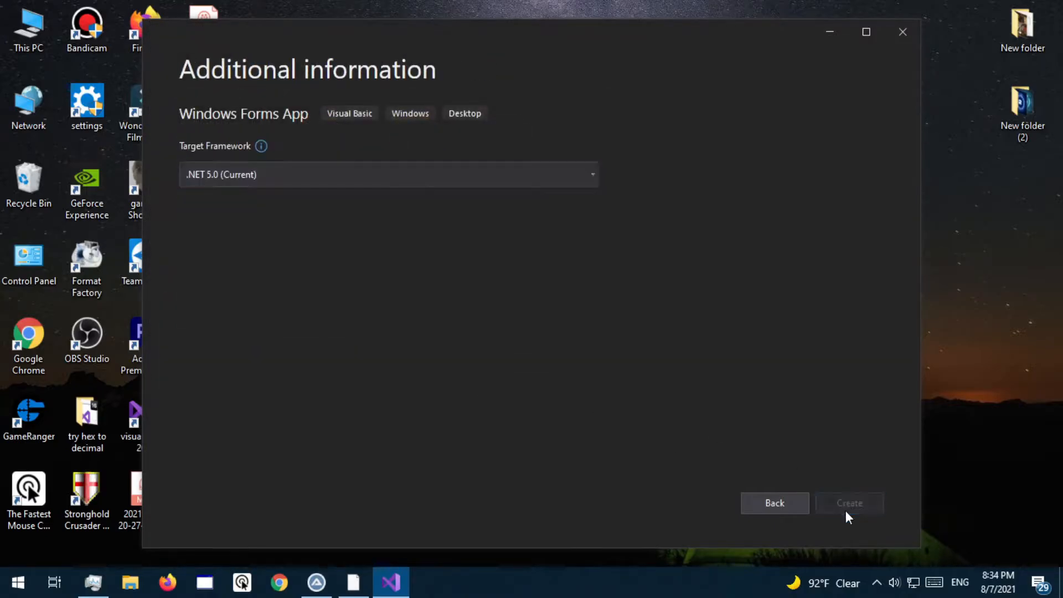
click(850, 502)
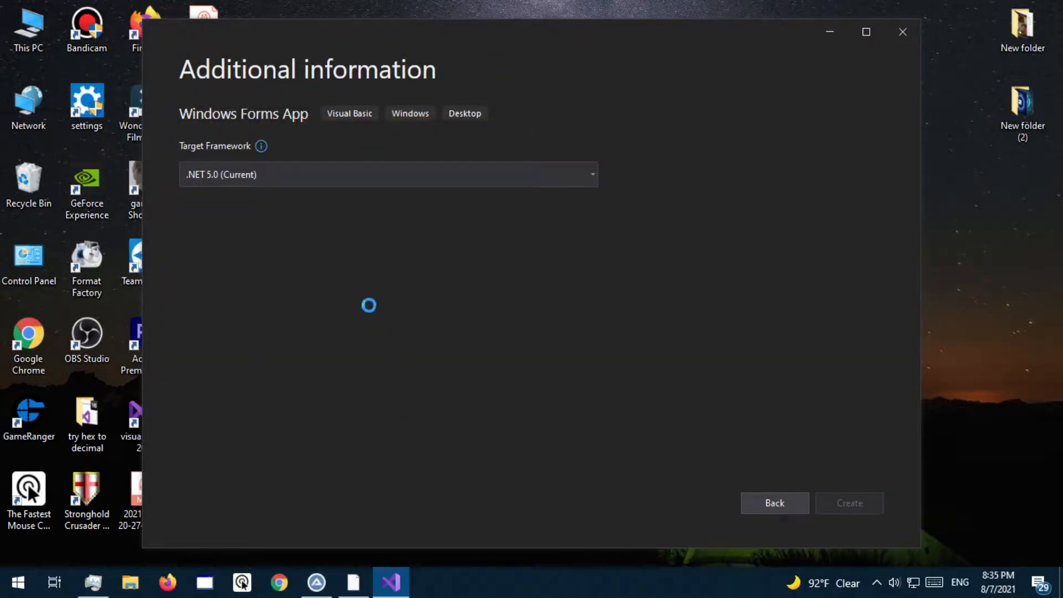
click(849, 503)
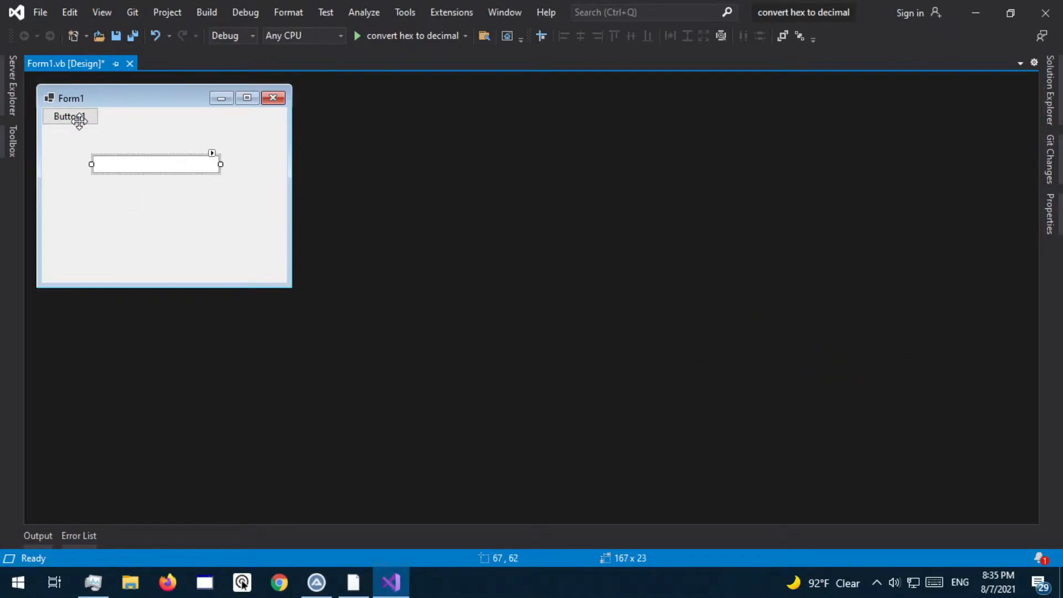
- Place a Button below the TextBox on the form and bring up its click handler
drag(70, 116, 156, 207)
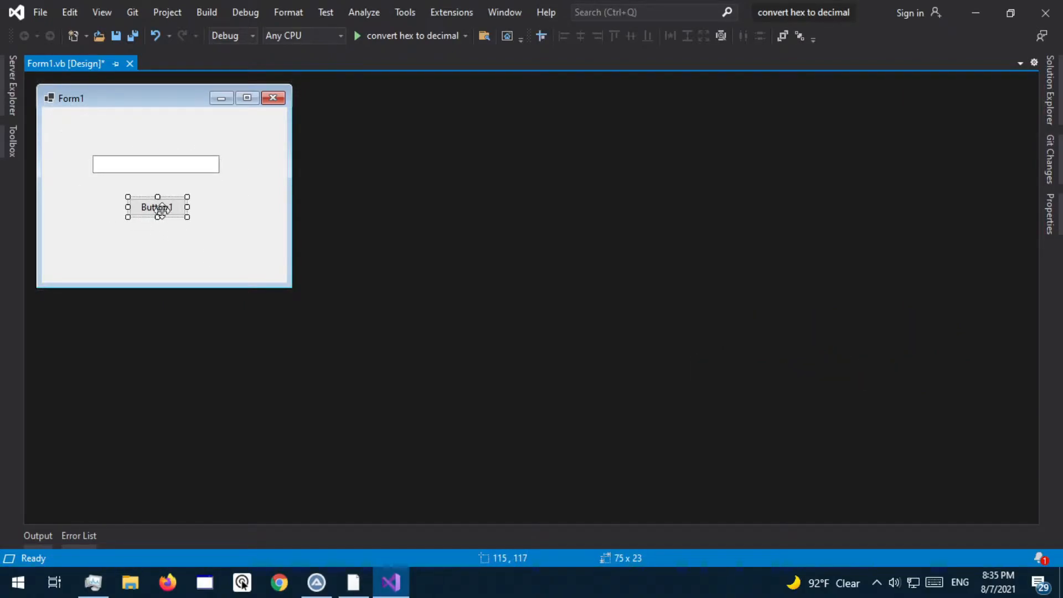
double_click(157, 207)
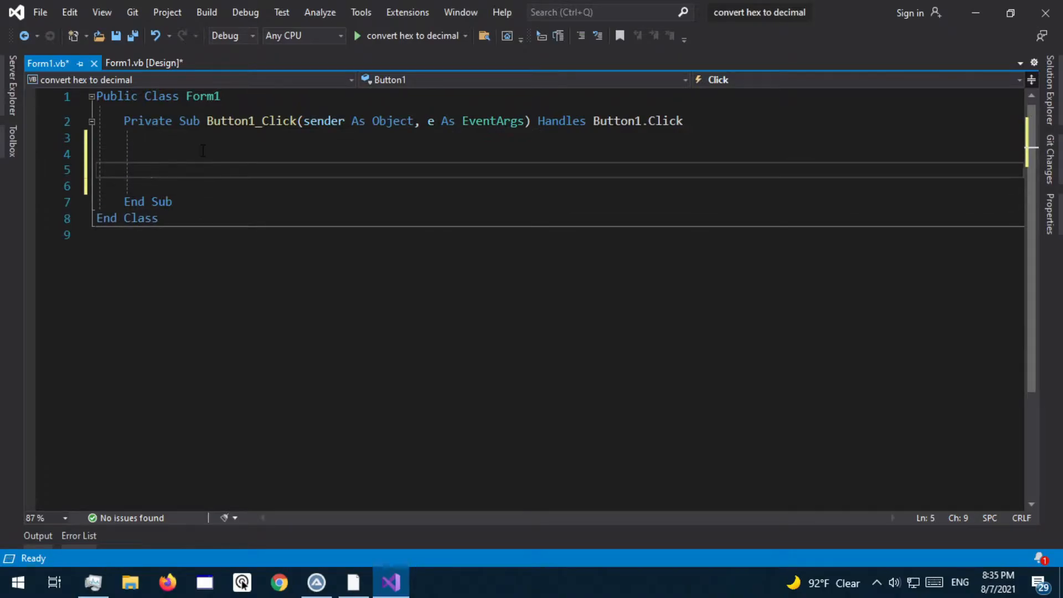
- Declare hexstring As String and decvalue As Integer, and set hexstring = TextBox1.Text.Trim
text(Dim hexstring as)
text(Dim decvalue As inte)
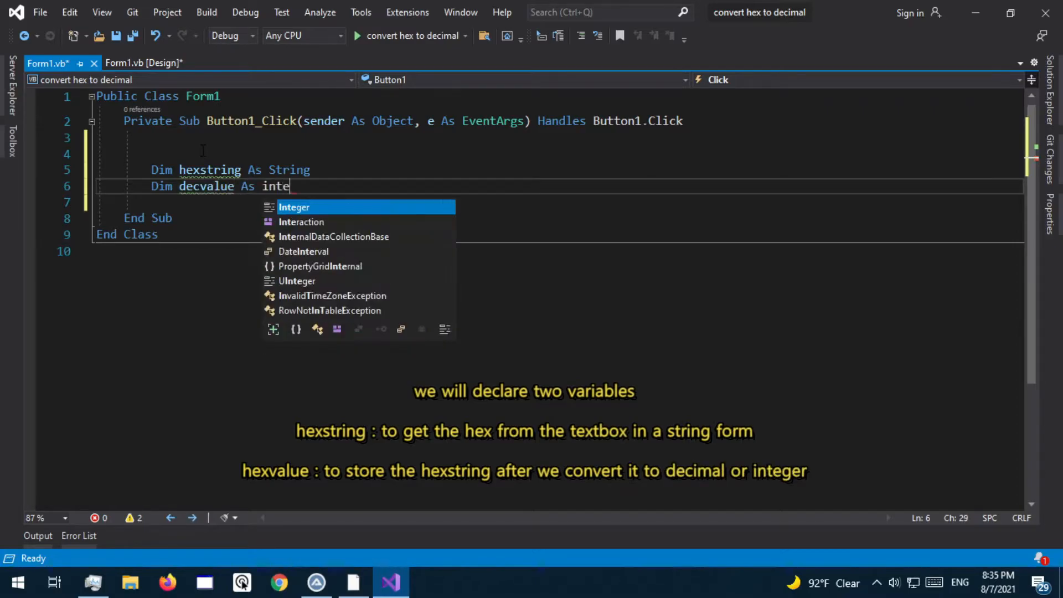
key(Tab)
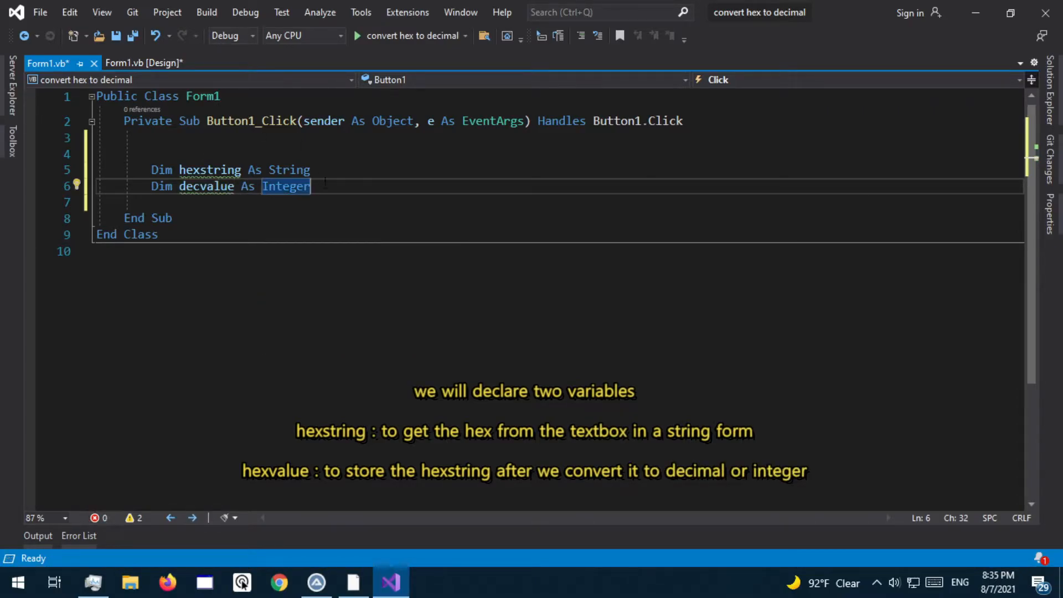
text(hexstrin)
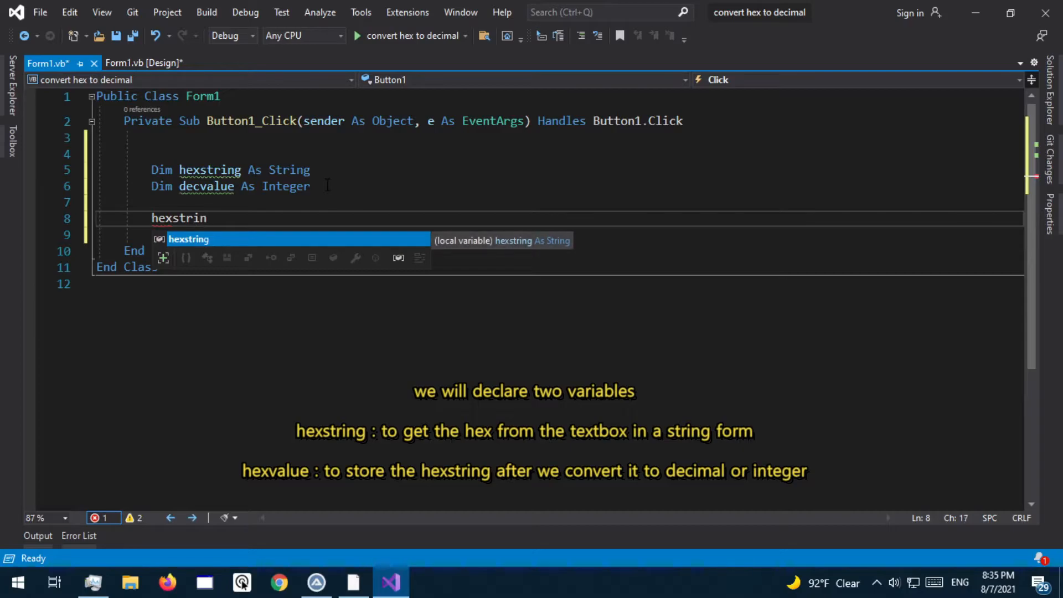
text(g=TextBox1.Text.Trim)
text(decvalue=CInt("H)
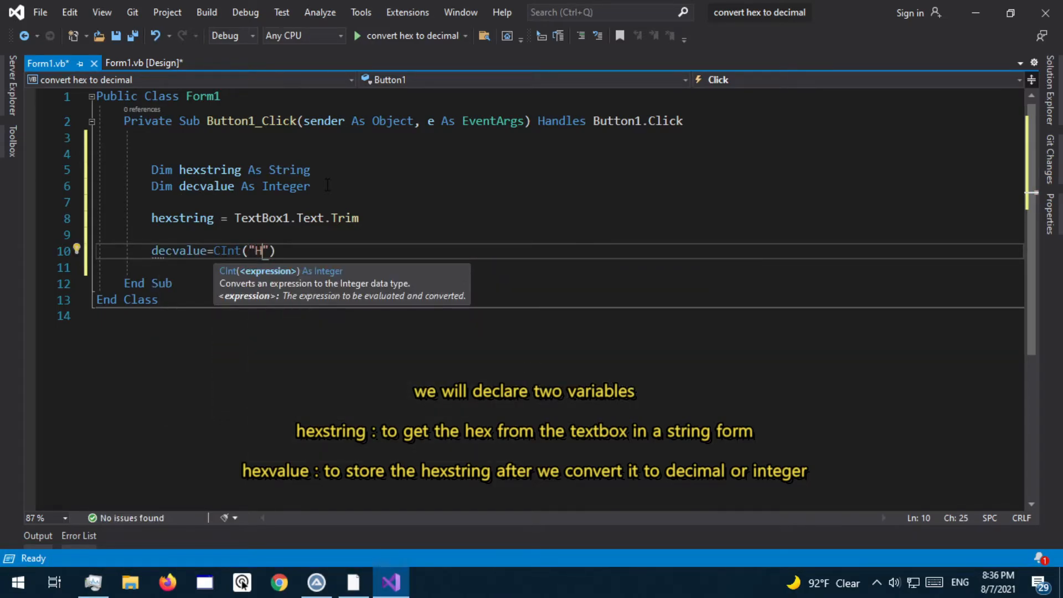
- Convert the hex text with decvalue = CInt("&H" & hexstring)
text(&)
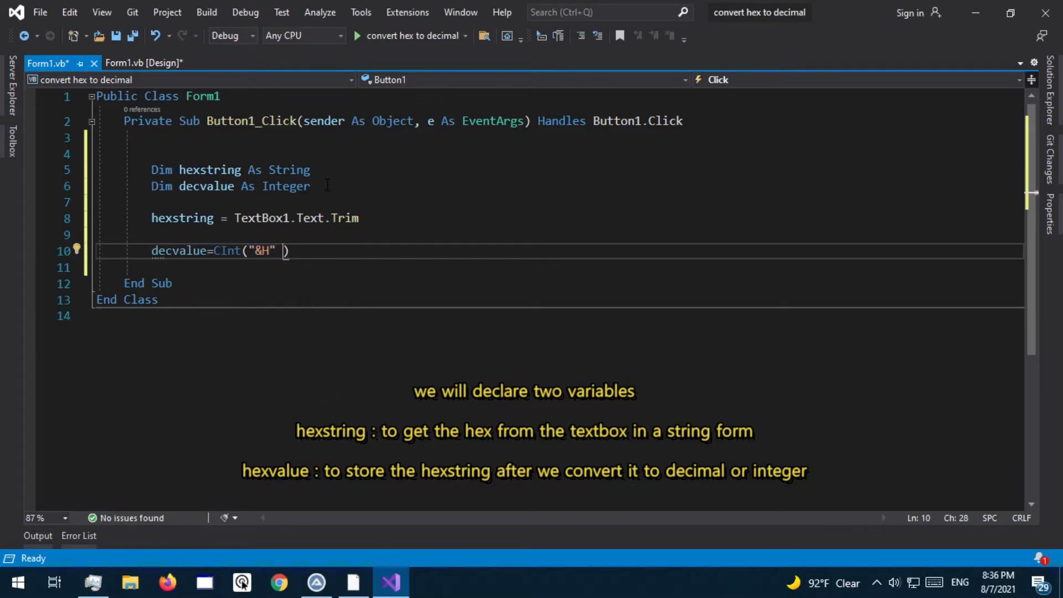
text(& hexstring)
text(MsgBox)
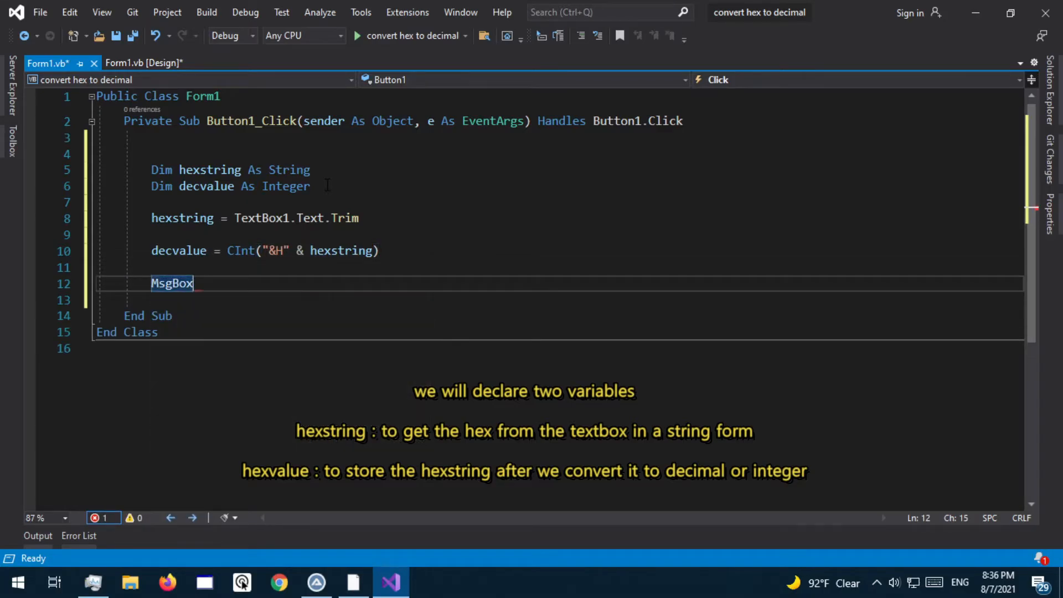
- Add MsgBox("your value is " & decvalue) to display the converted number
text(()
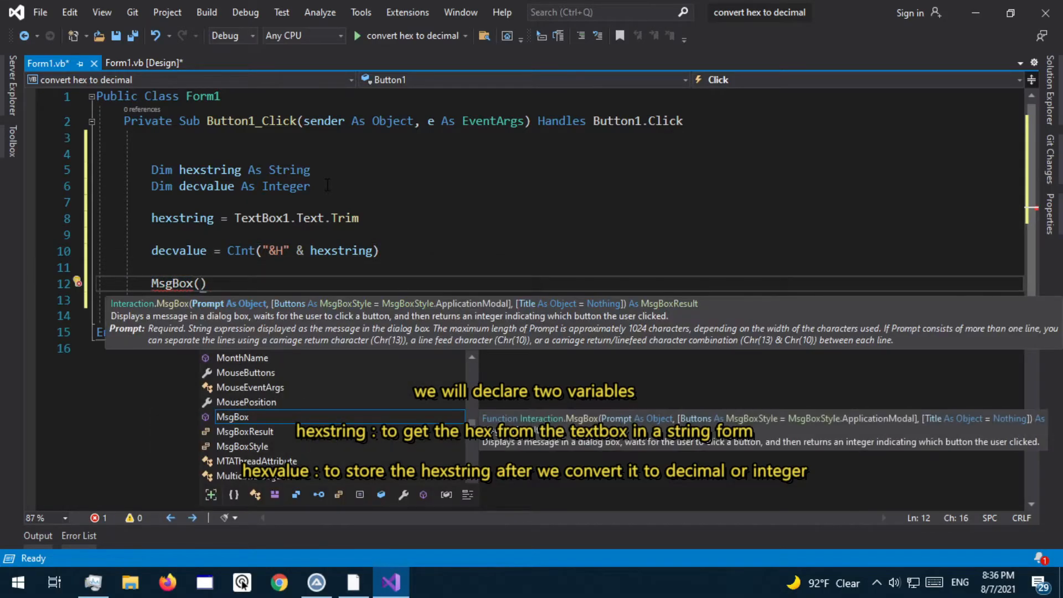
text("your value is  " & decvalue)
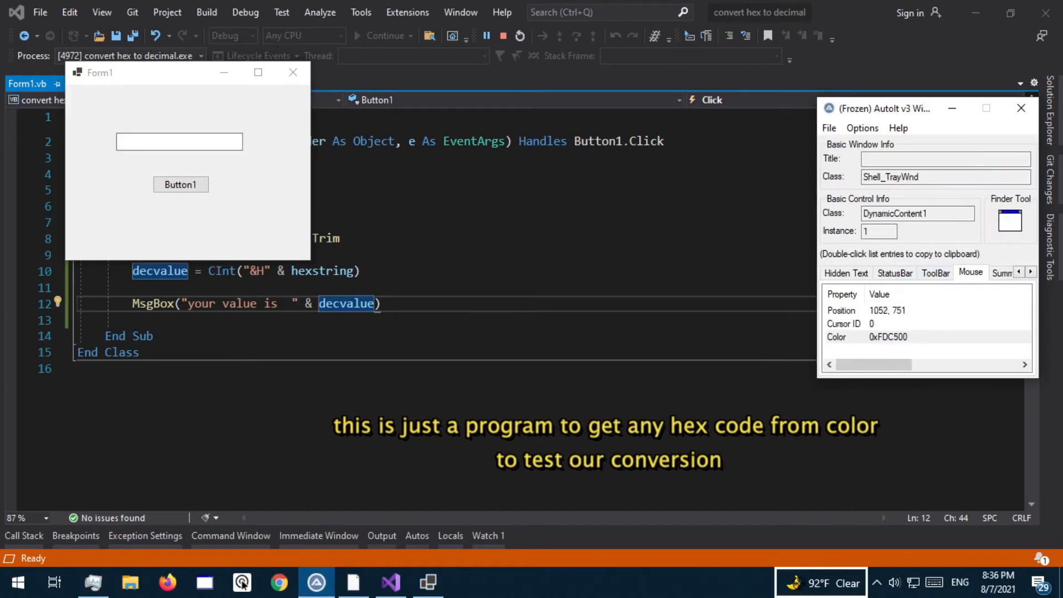
- Copy colour 0xFCCE00 from AutoIt Window Info and load it into RapidTables' hex-to-decimal converter
click(864, 337)
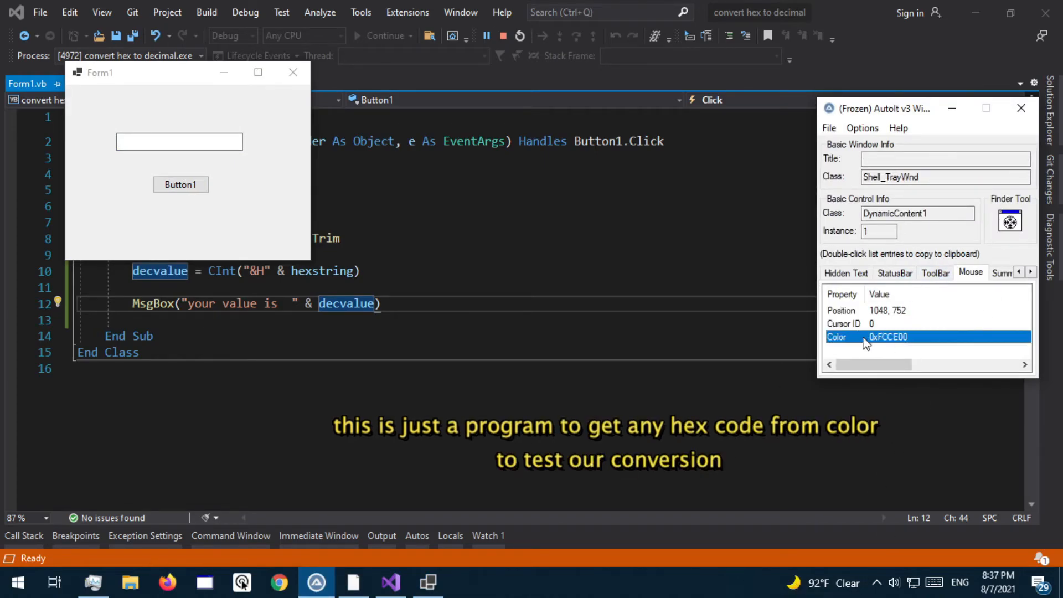
click(180, 183)
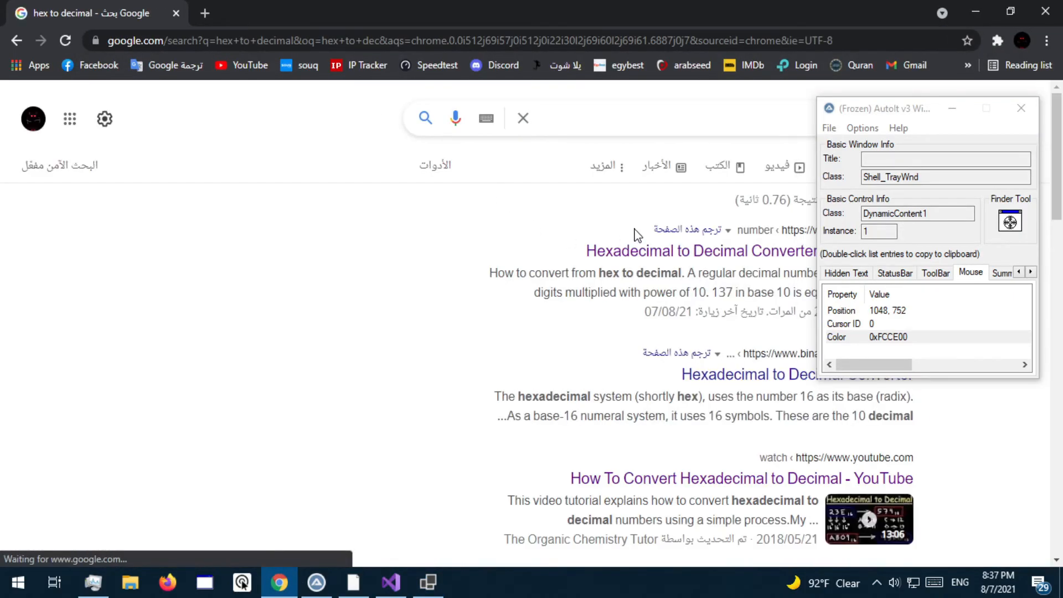
click(697, 250)
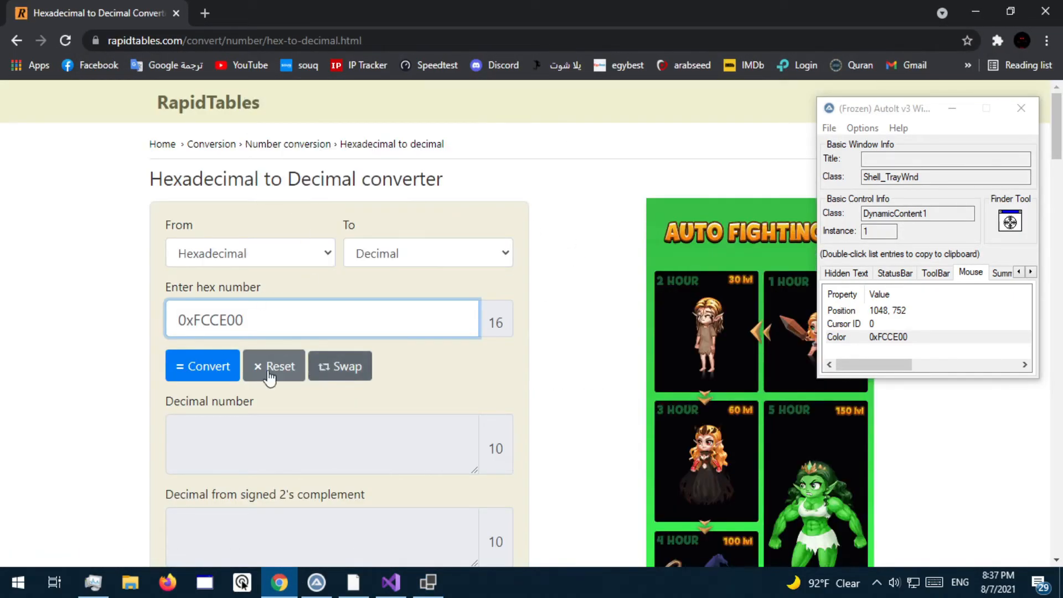